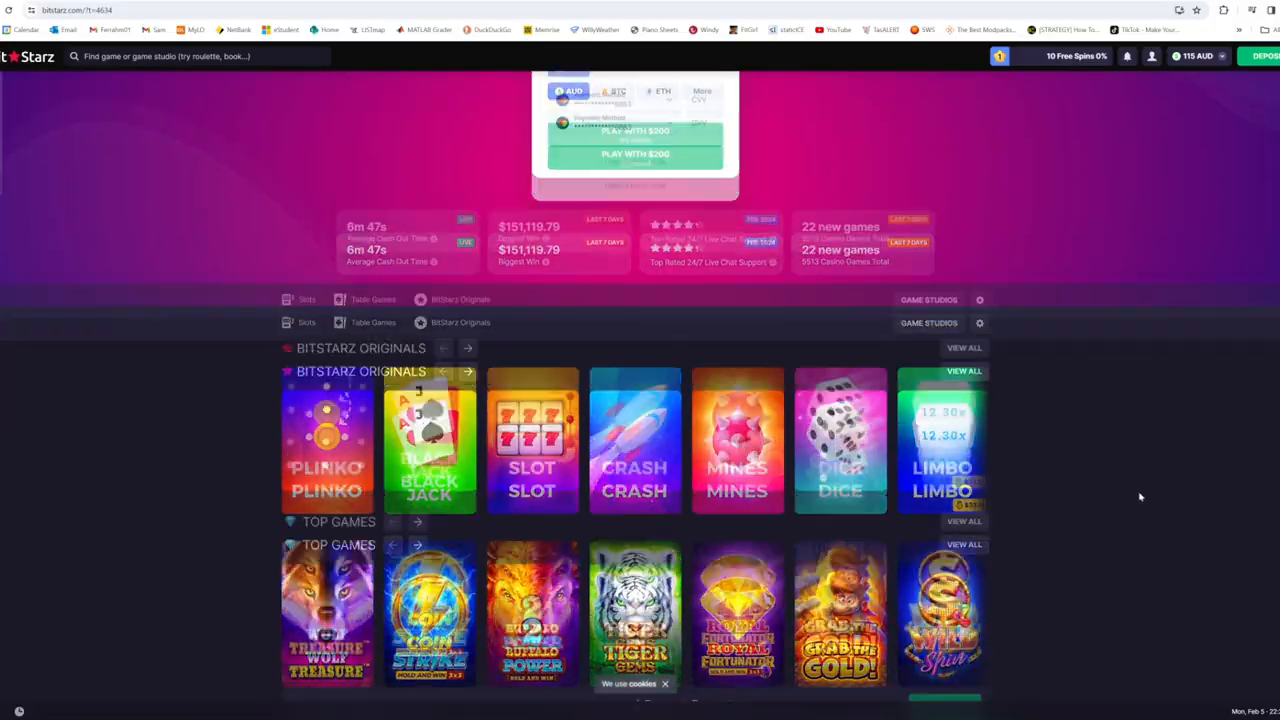
Scroll down the BitStarz Originals lobby to reach the Dice game.
scroll("down", 3)
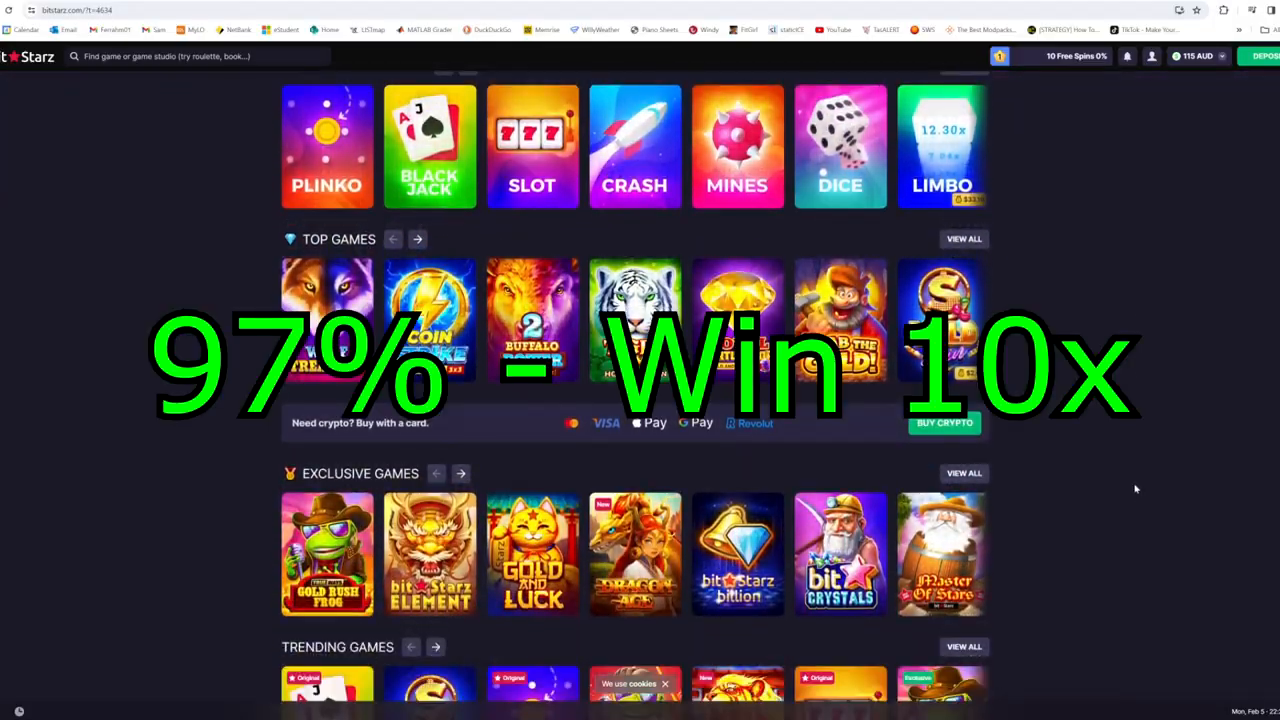
scroll("down", 3)
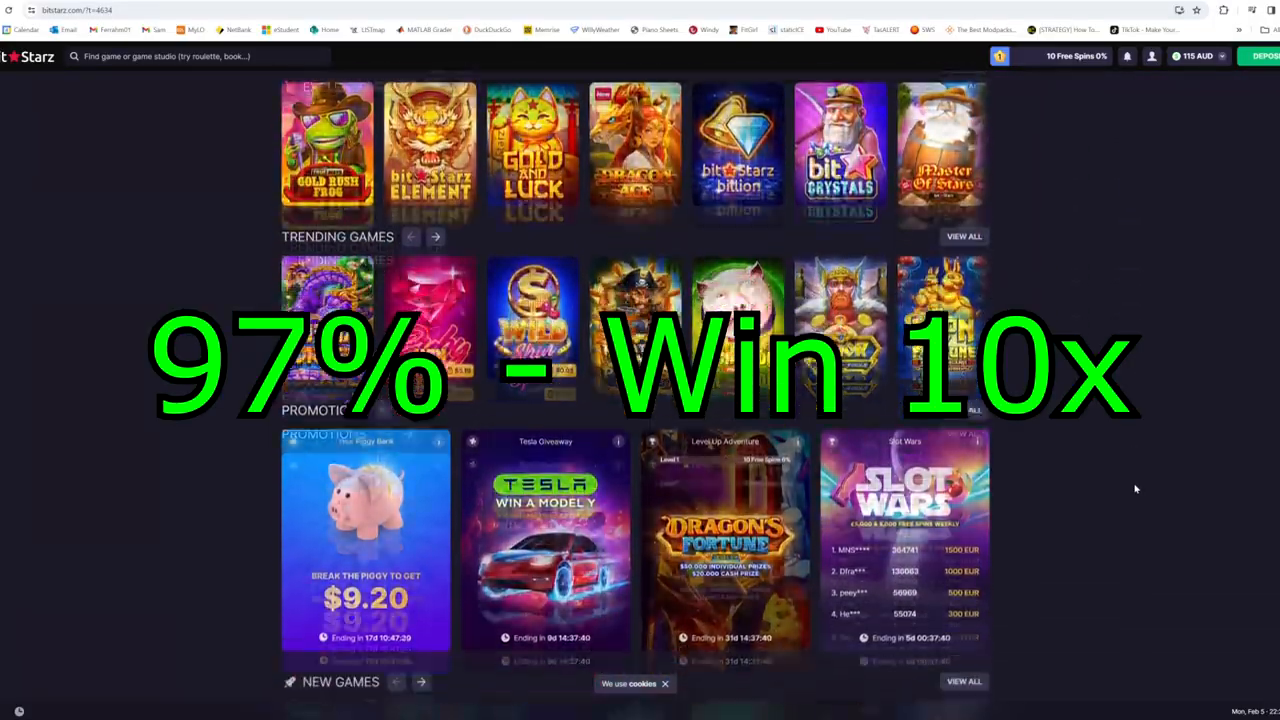
scroll("down", 3)
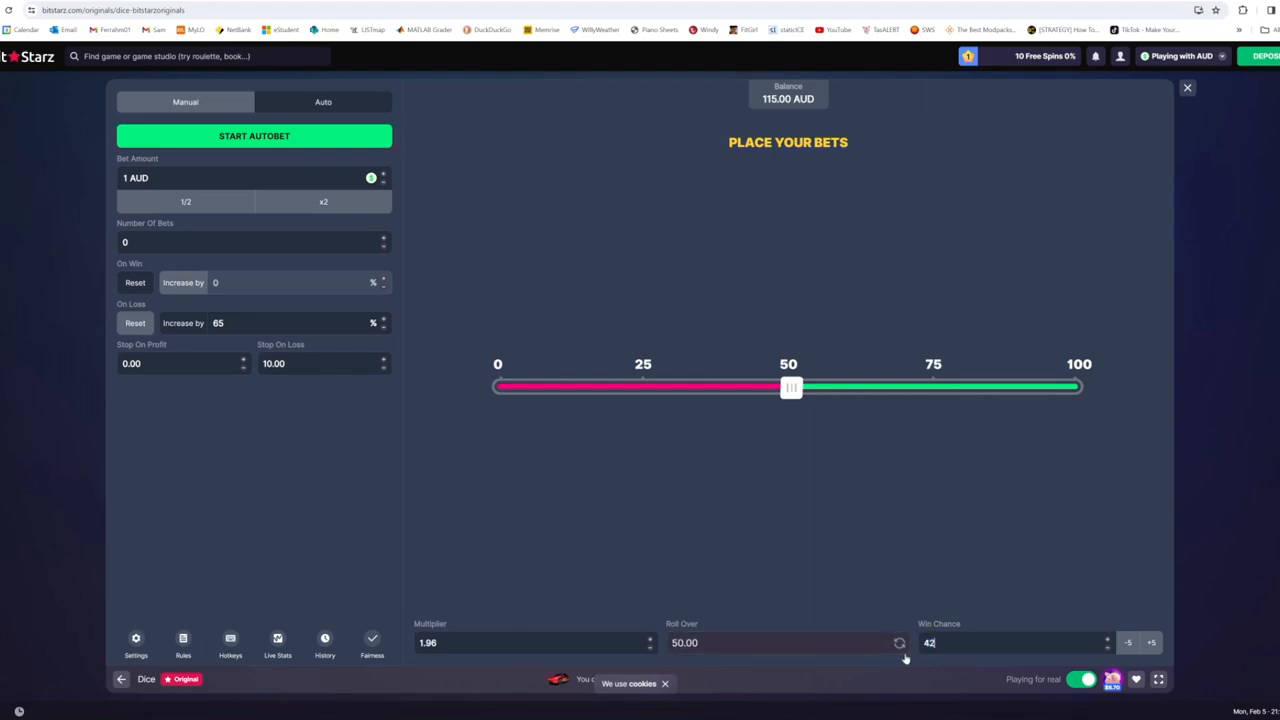
Drag the roll slider to Roll Over 58 for a 42% win chance at 2.33x.
left_click_drag(790, 388, 836, 388)
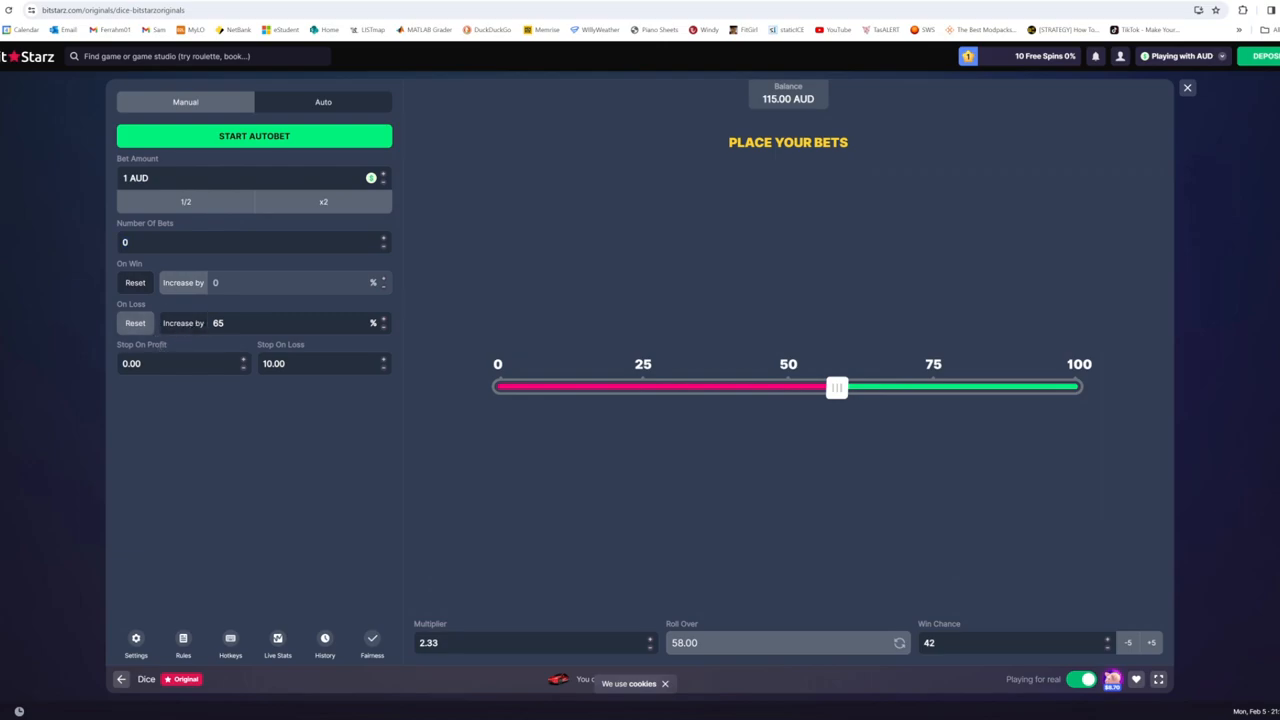
mouse_move(248, 472)
type("10")
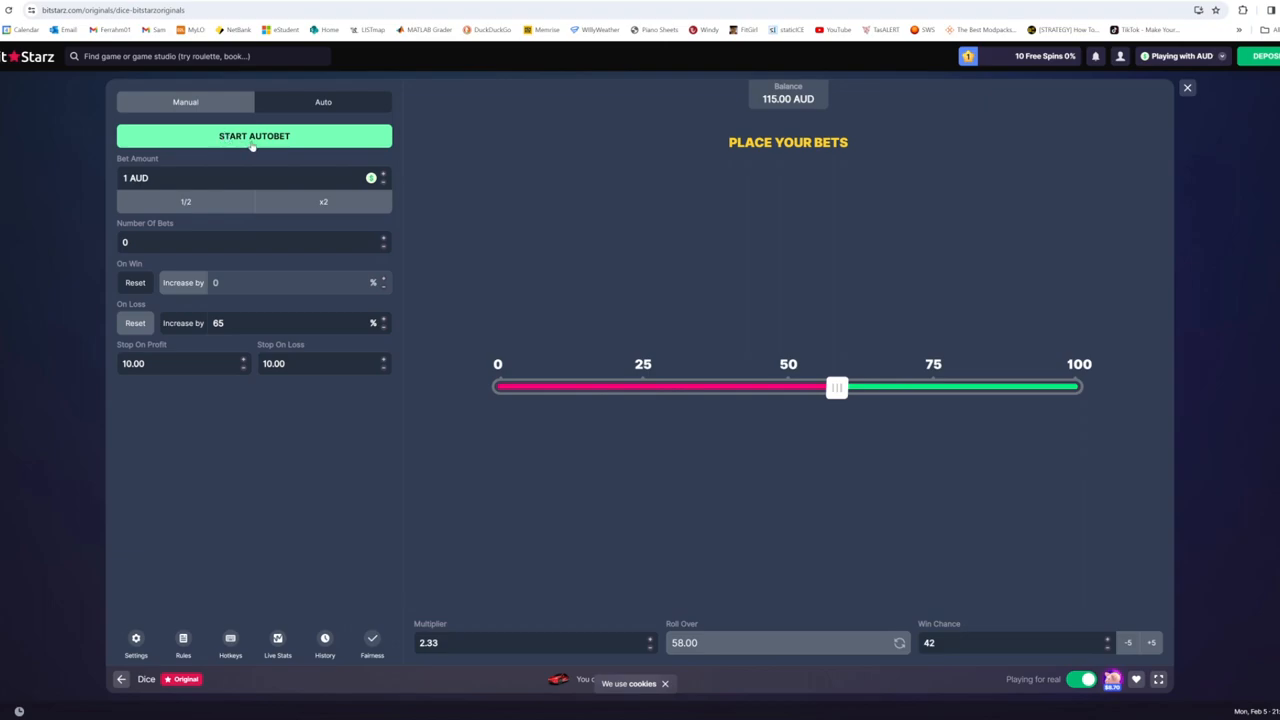
Run autobet three times and stop it with the balance up from 115 to 136.85 AUD.
left_click(254, 136)
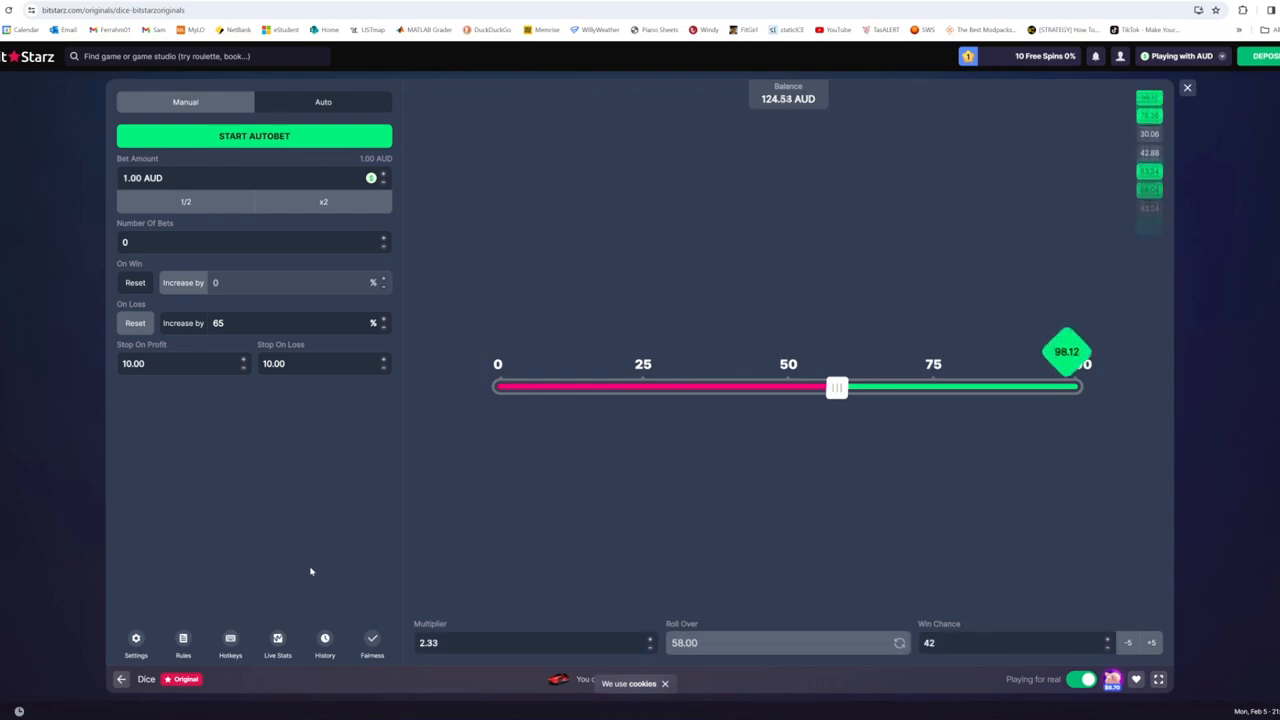
left_click(254, 136)
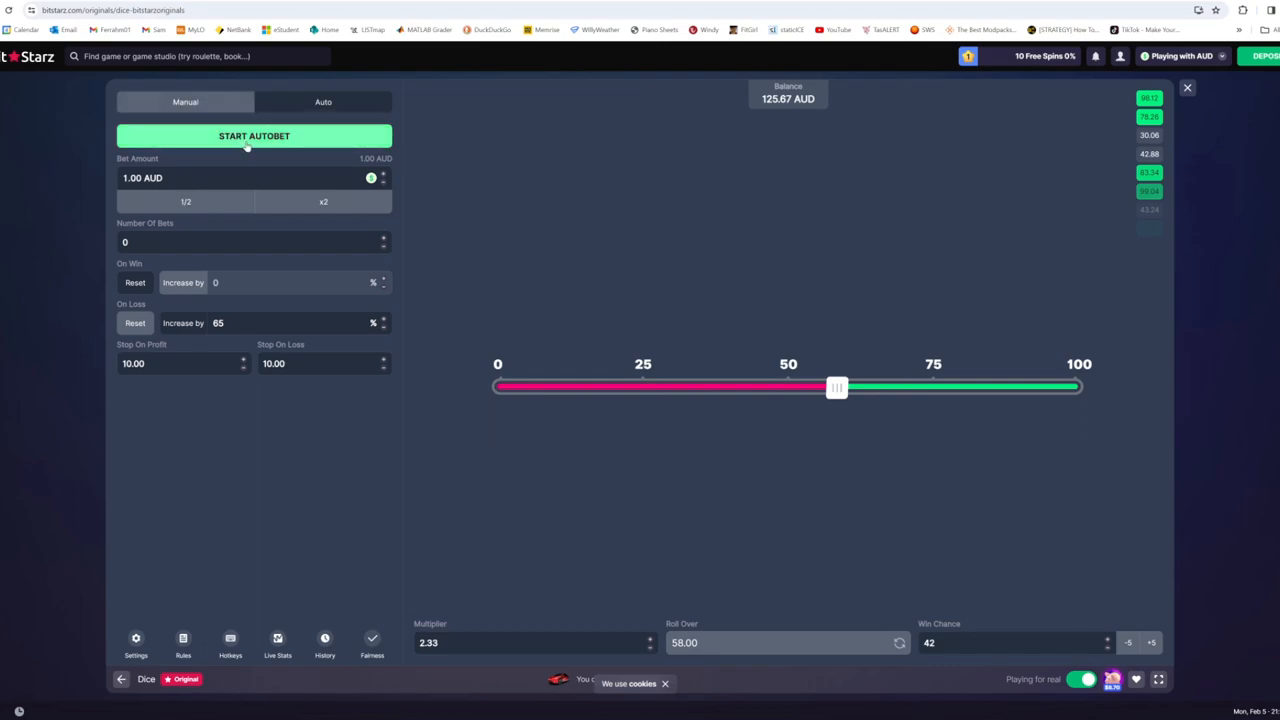
left_click(254, 136)
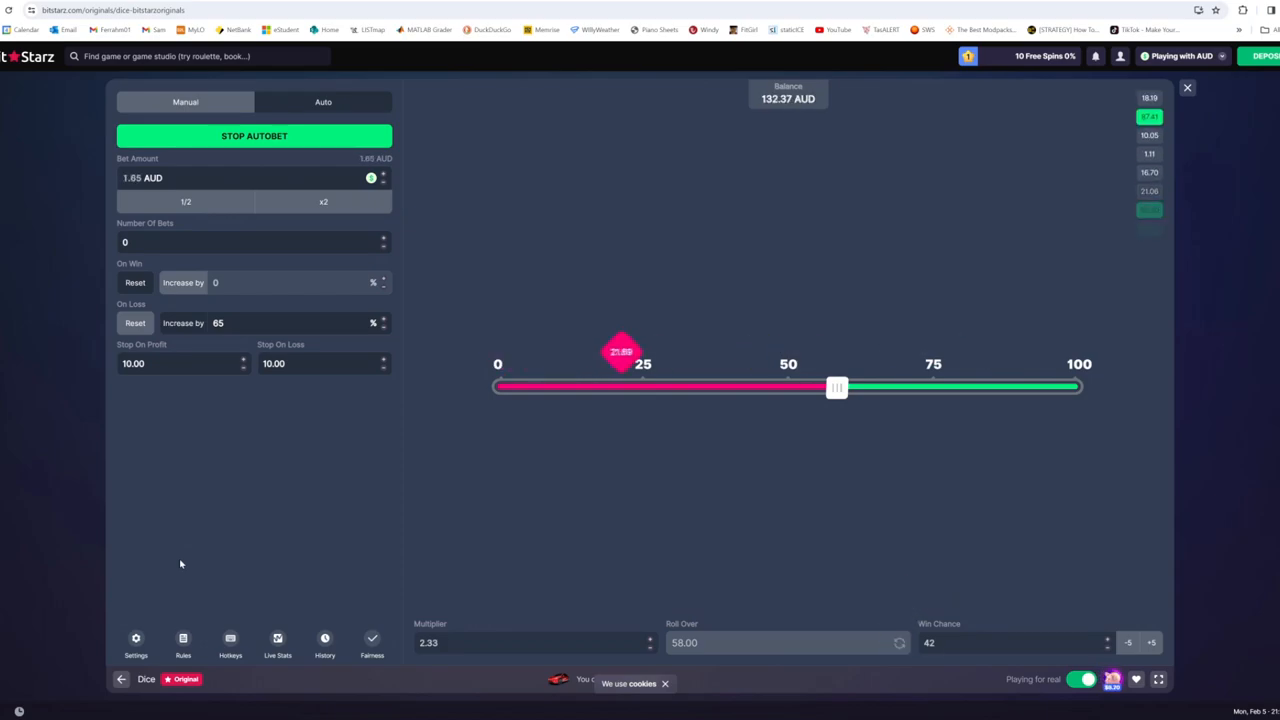
left_click(254, 136)
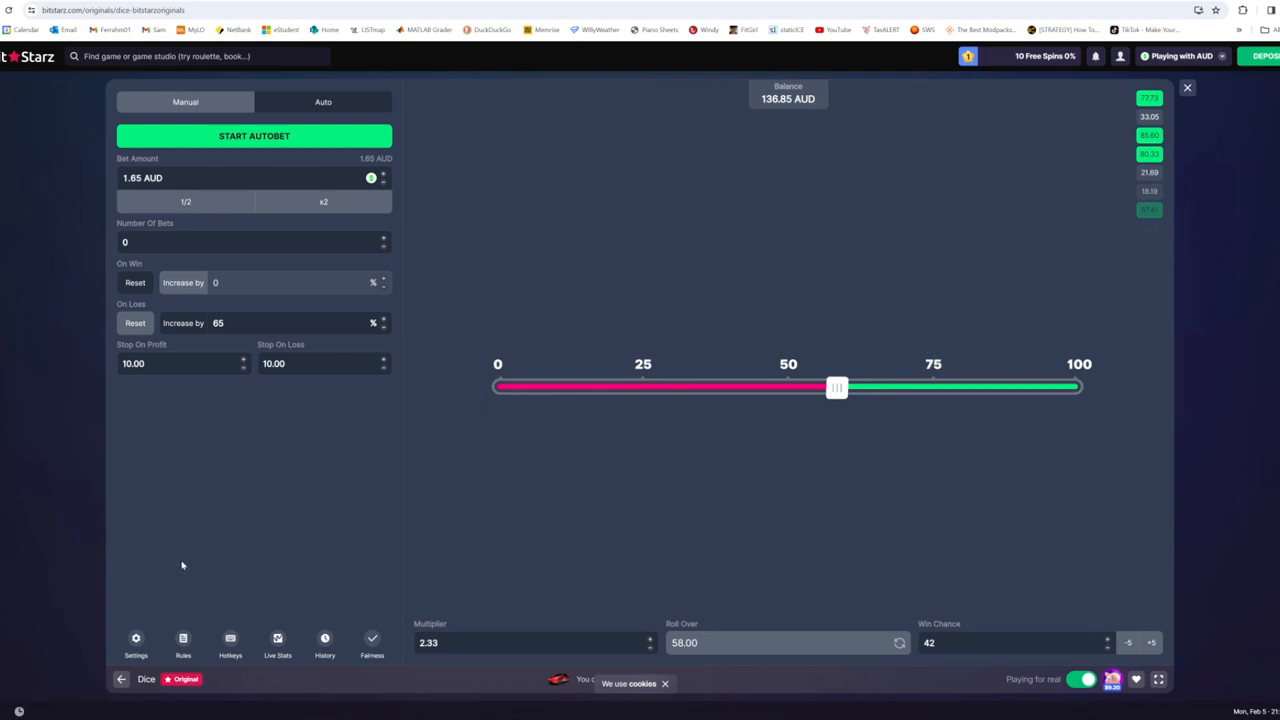
mouse_move(300, 512)
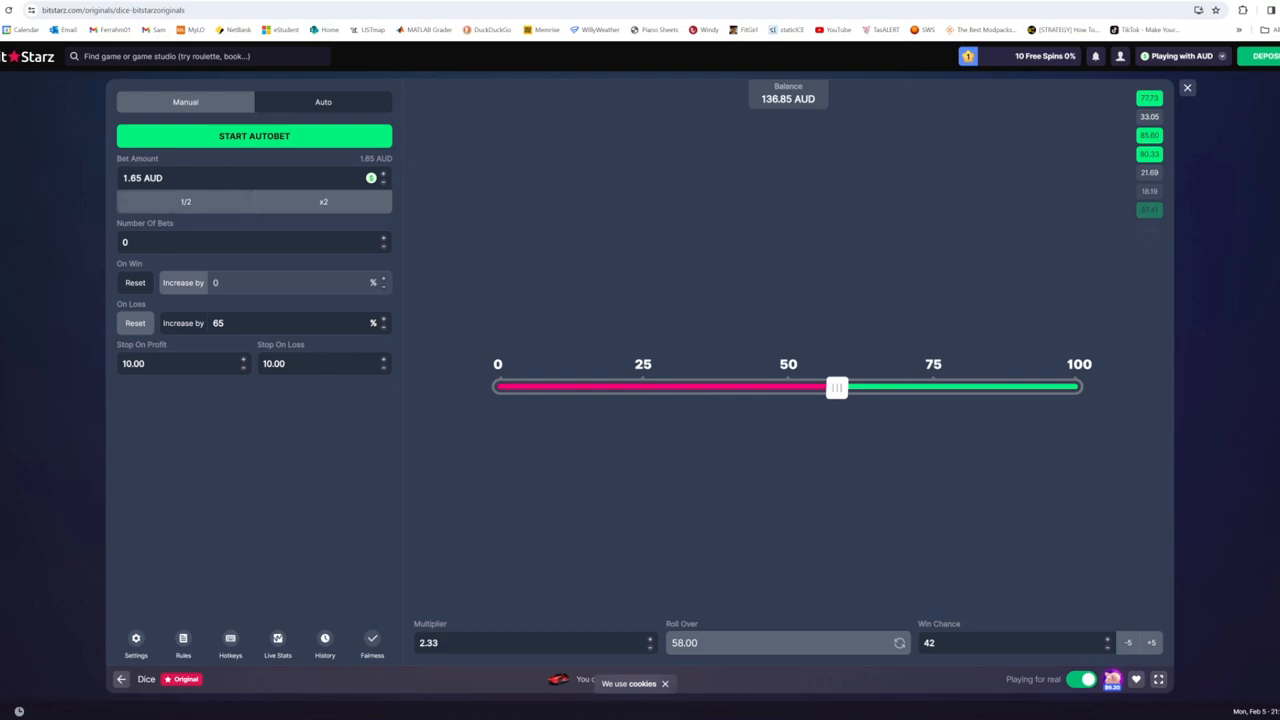
Set the Bet Amount to 1.00 AUD and run autobet, ending at a 115.27 AUD balance.
type("100")
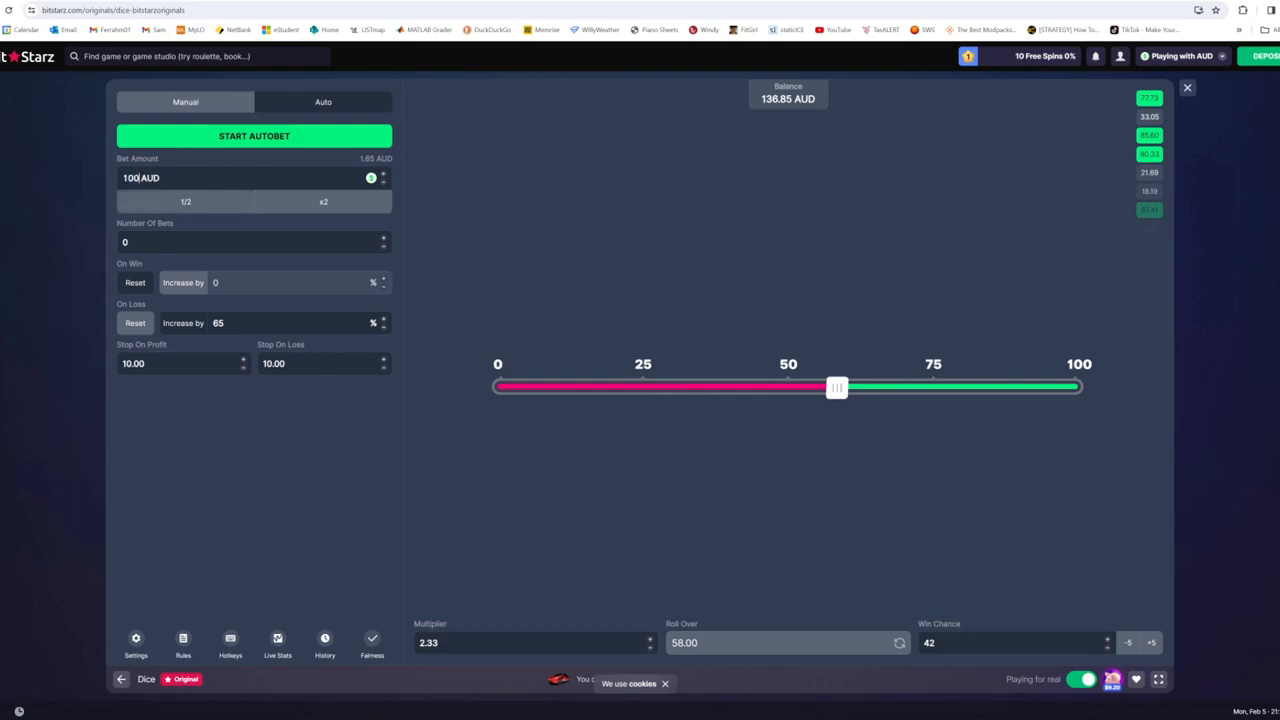
type("1.00")
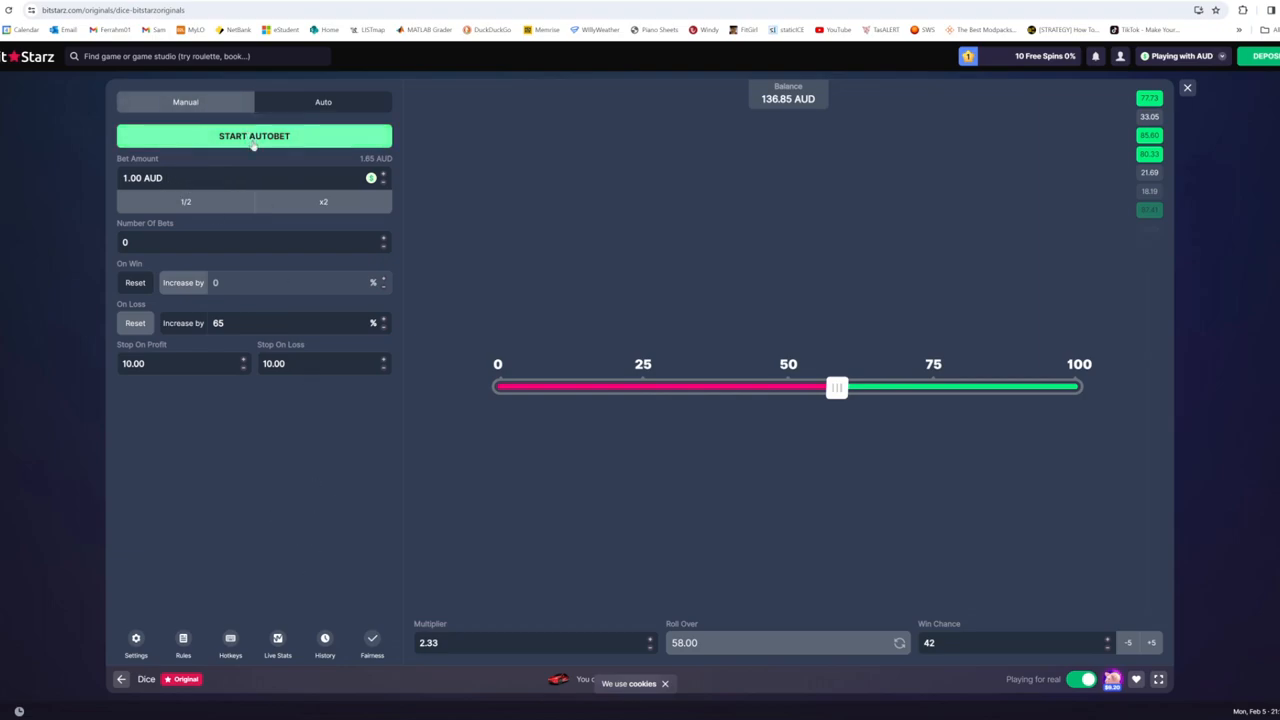
left_click(254, 136)
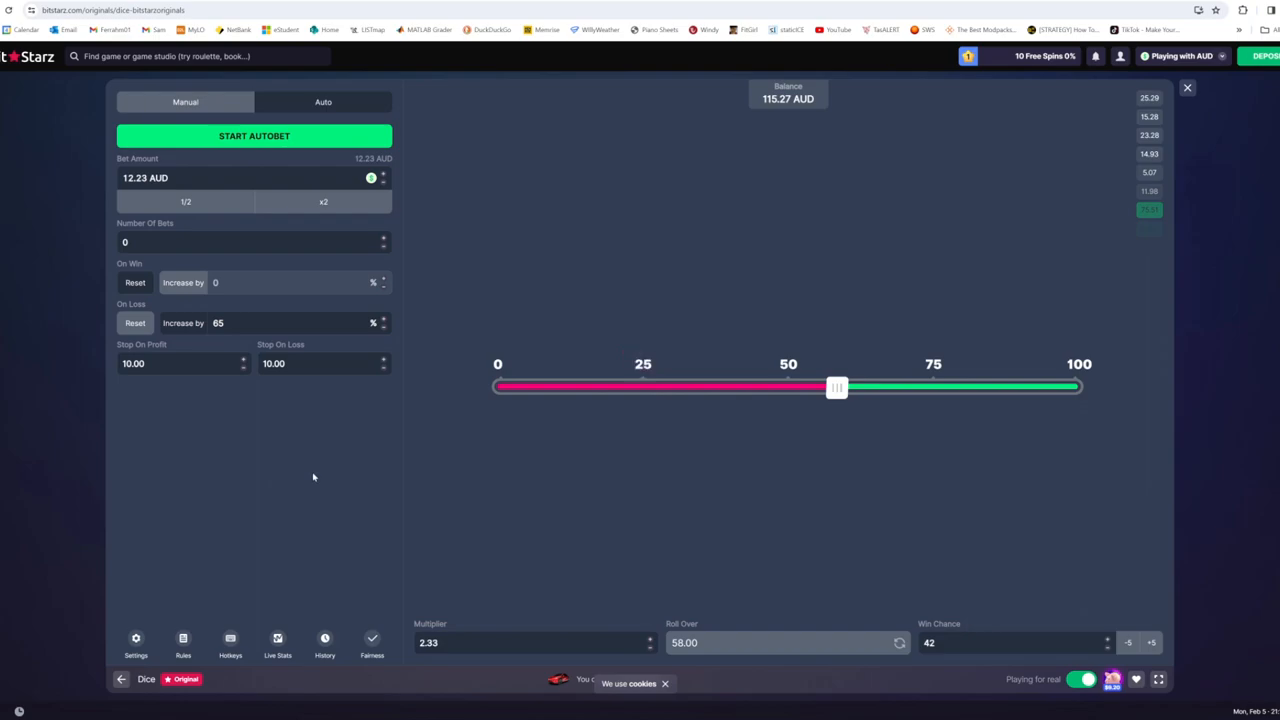
mouse_move(310, 472)
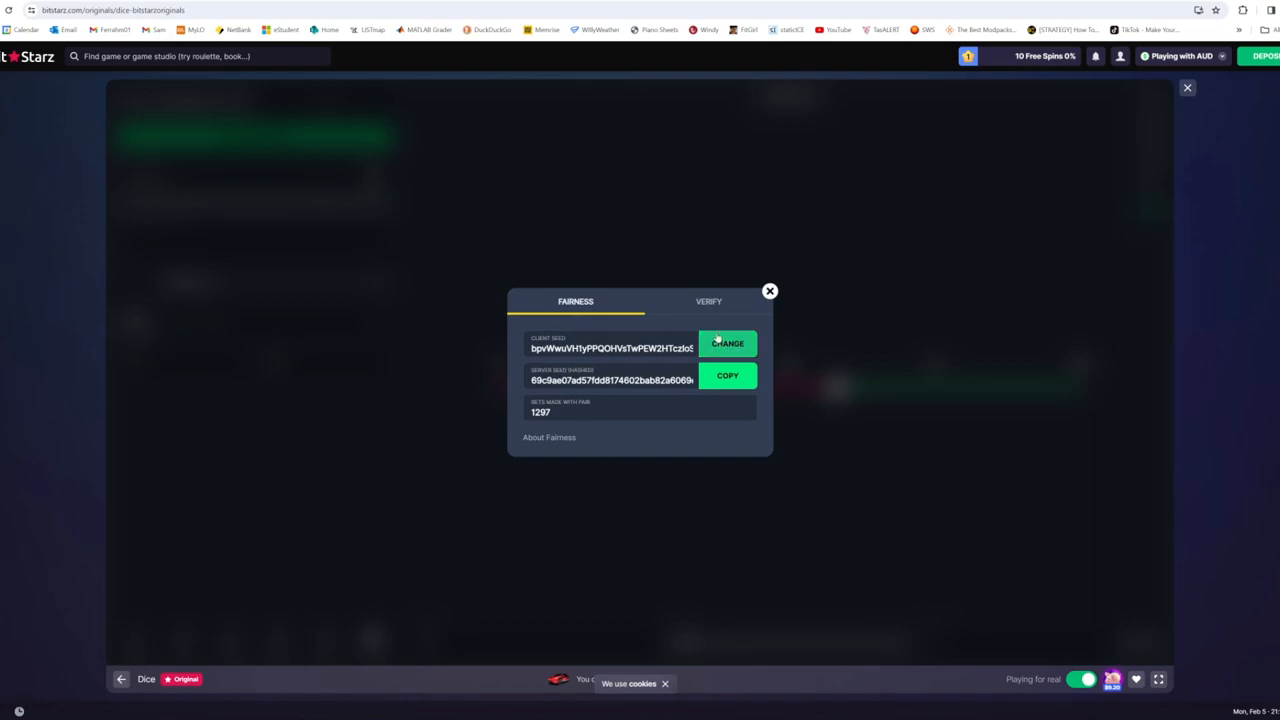
Rotate to a new provably-fair server seed pair and close the Fairness dialog.
left_click(728, 344)
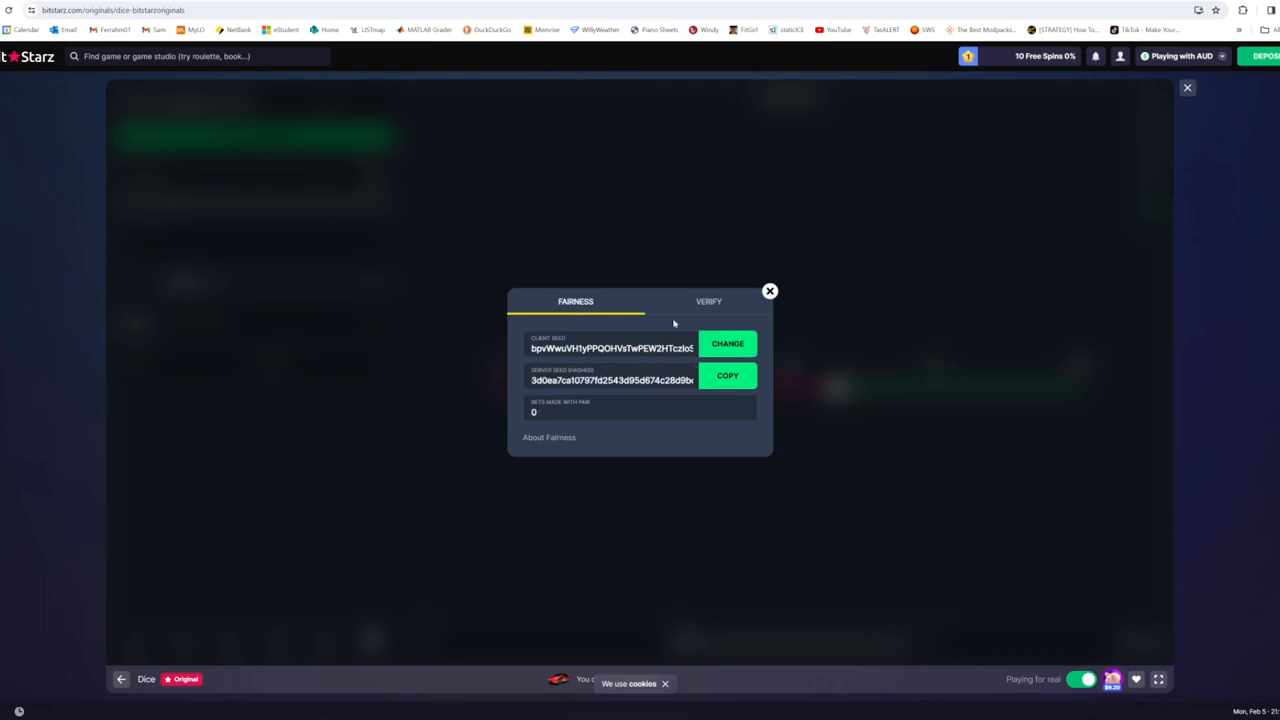
left_click(770, 292)
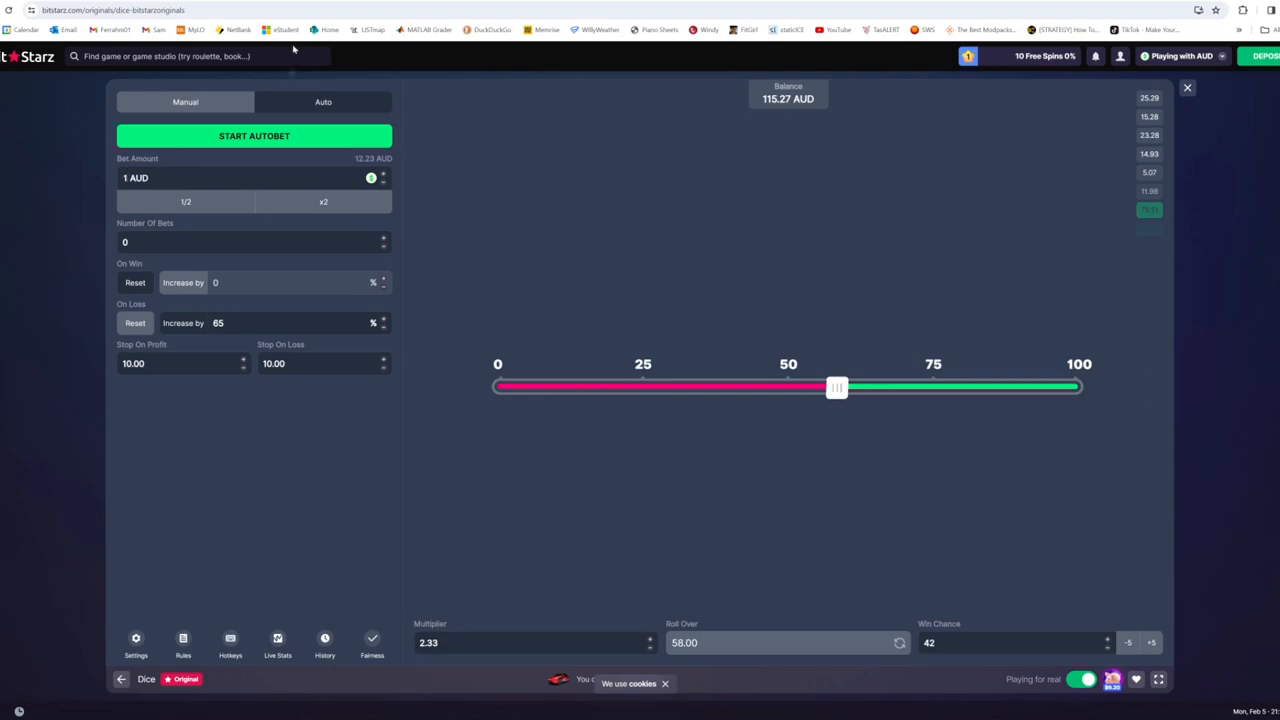
Run autobet three more times, lifting the balance to 130.31 AUD.
left_click(254, 136)
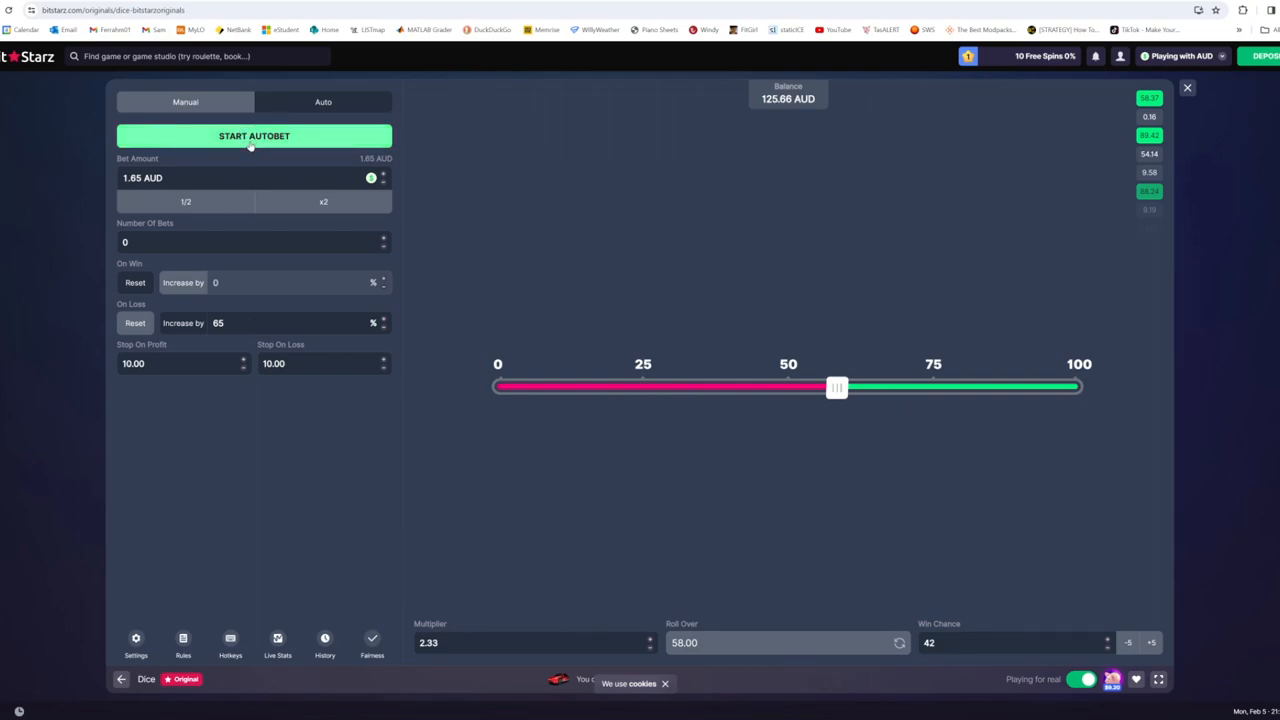
left_click(254, 136)
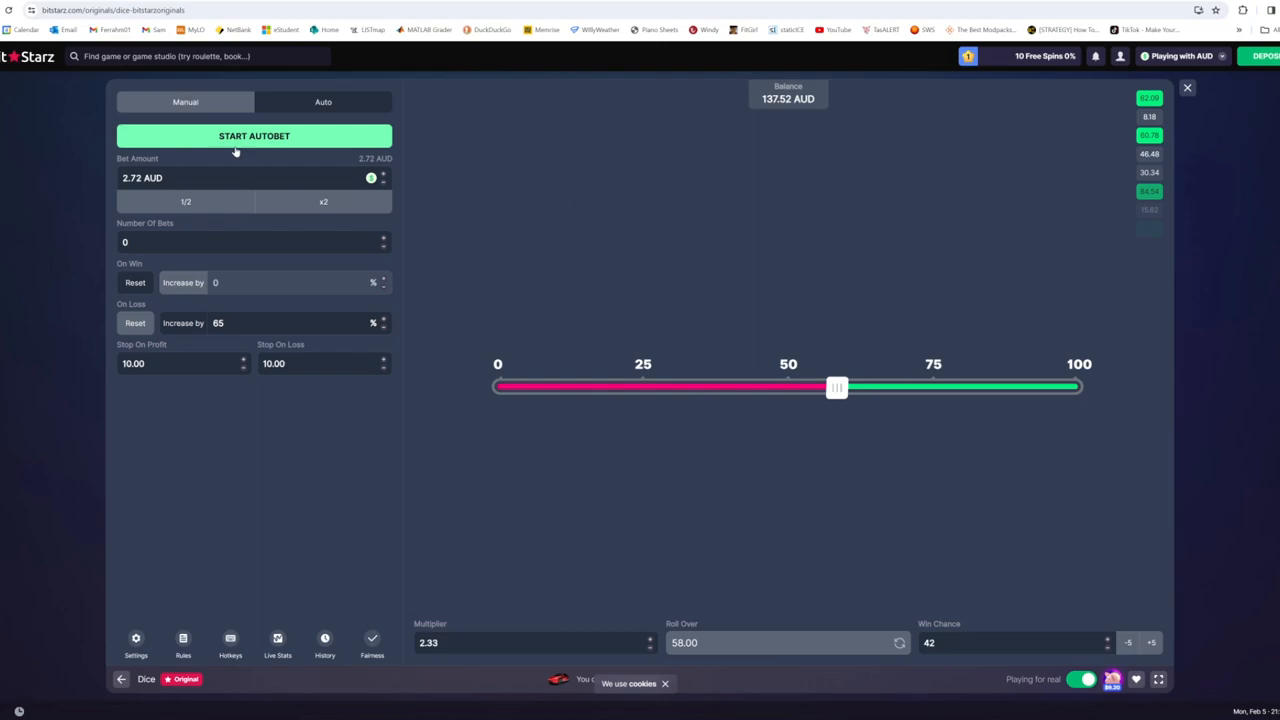
left_click(254, 136)
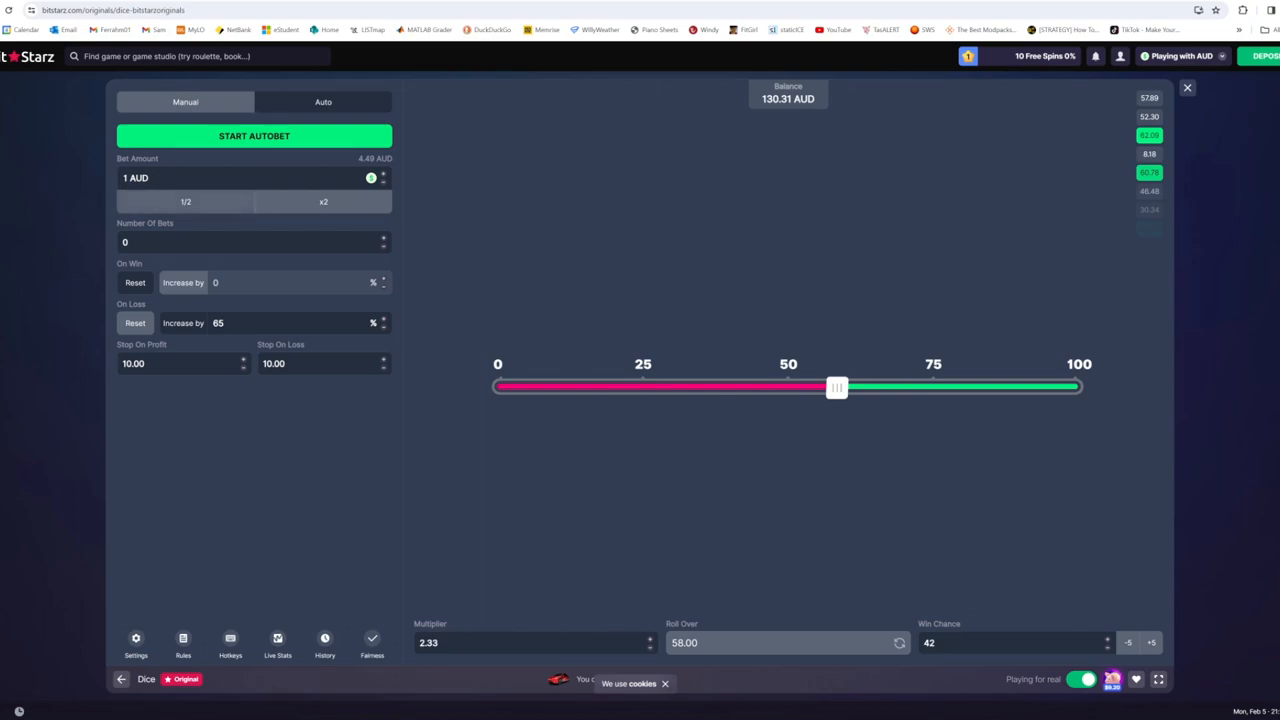
mouse_move(50, 202)
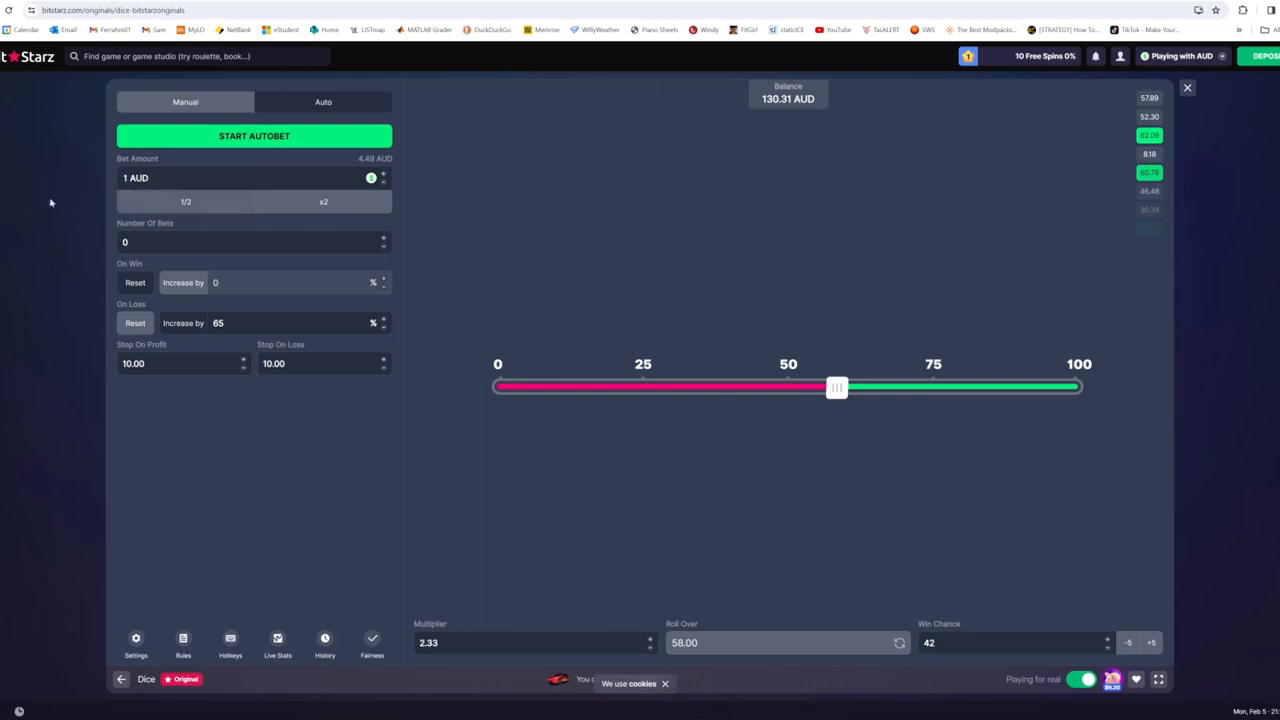
Start and stop autobet until the balance settles at 136.87 AUD, then reset the stake to 1 AUD.
left_click(254, 136)
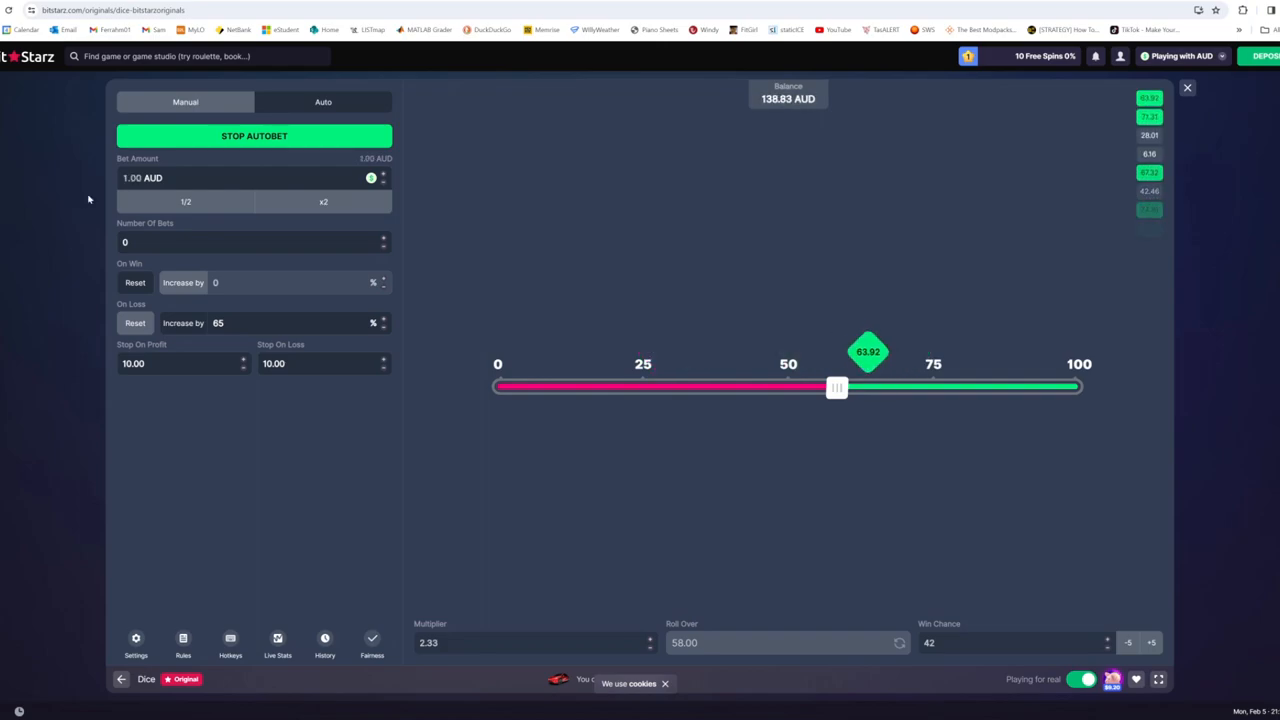
left_click(254, 136)
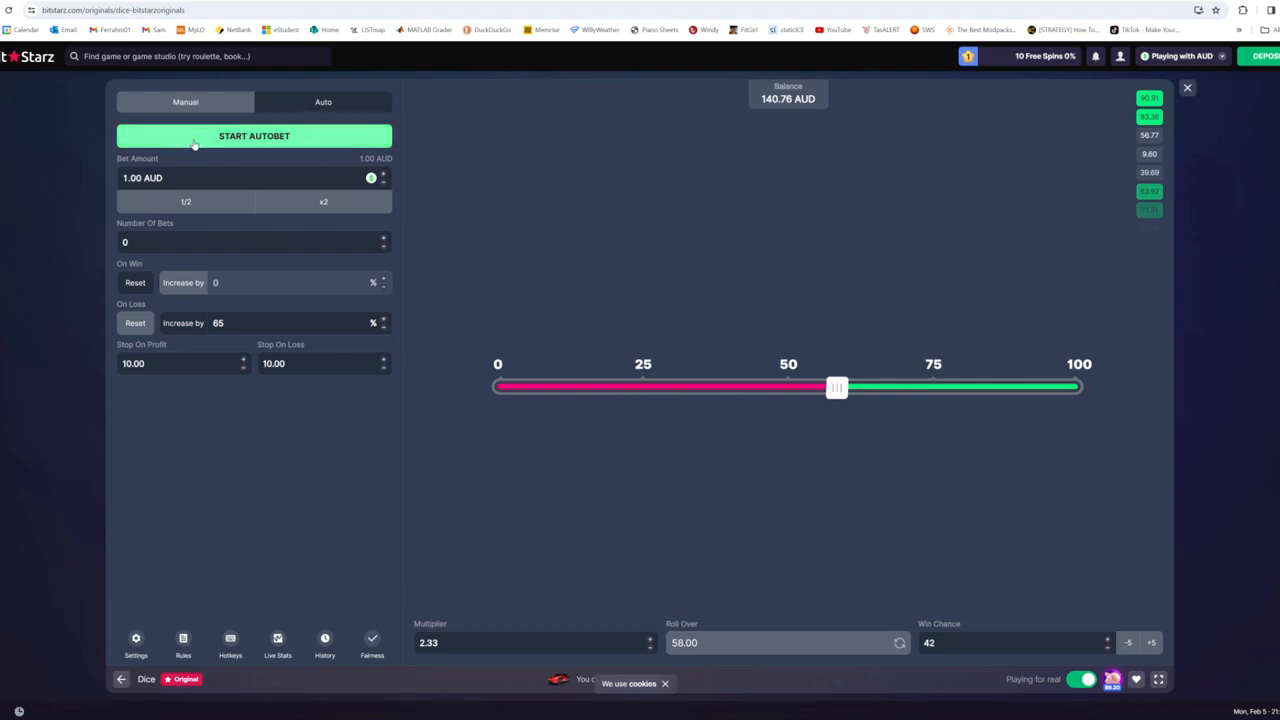
left_click(254, 136)
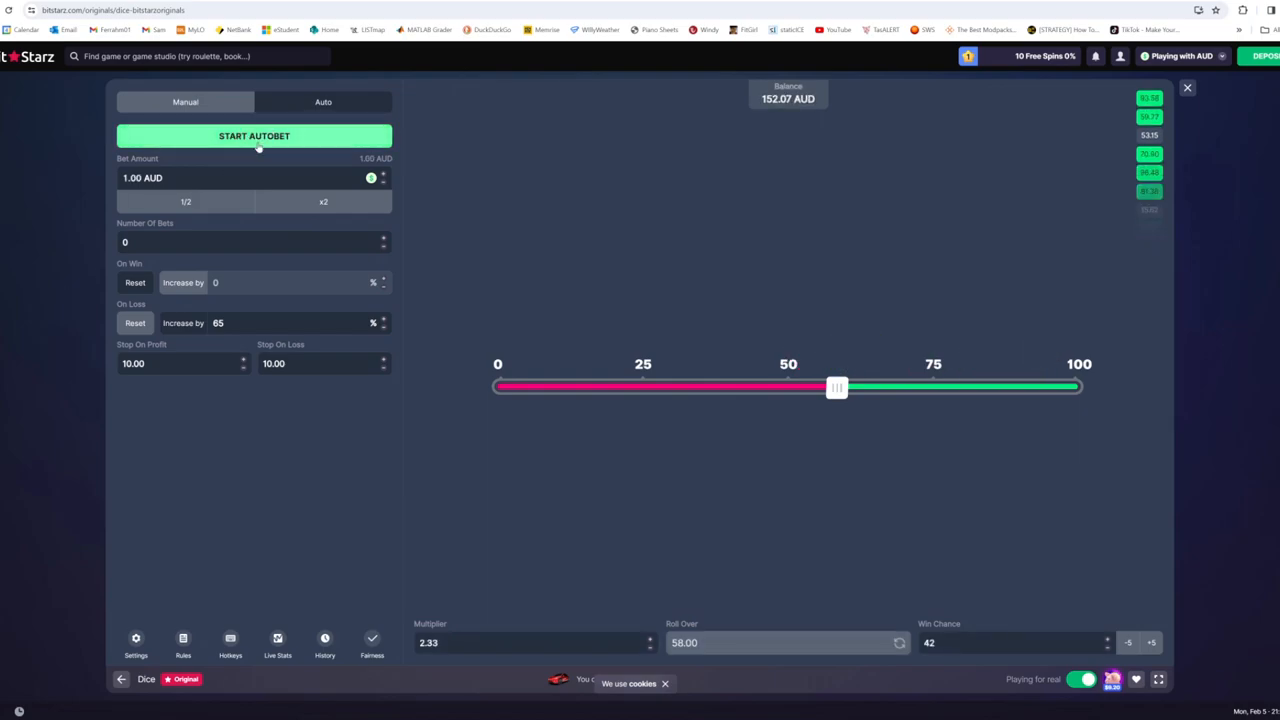
left_click(254, 136)
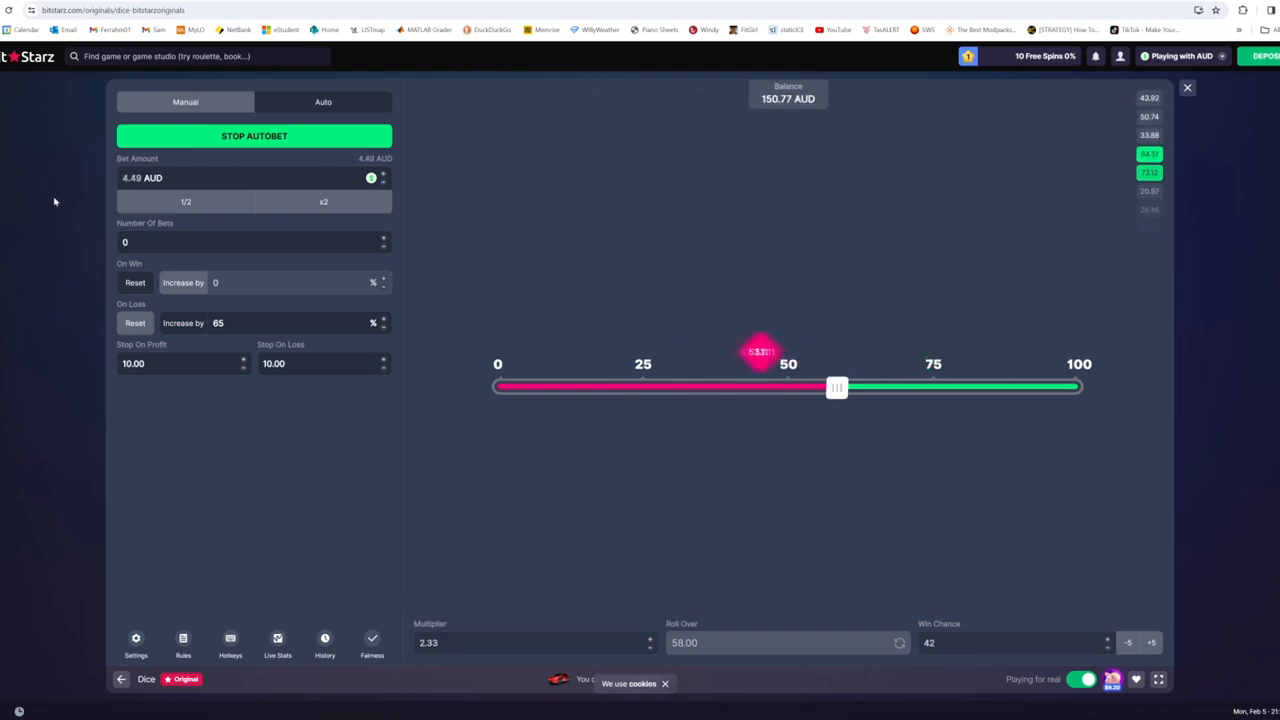
left_click(254, 136)
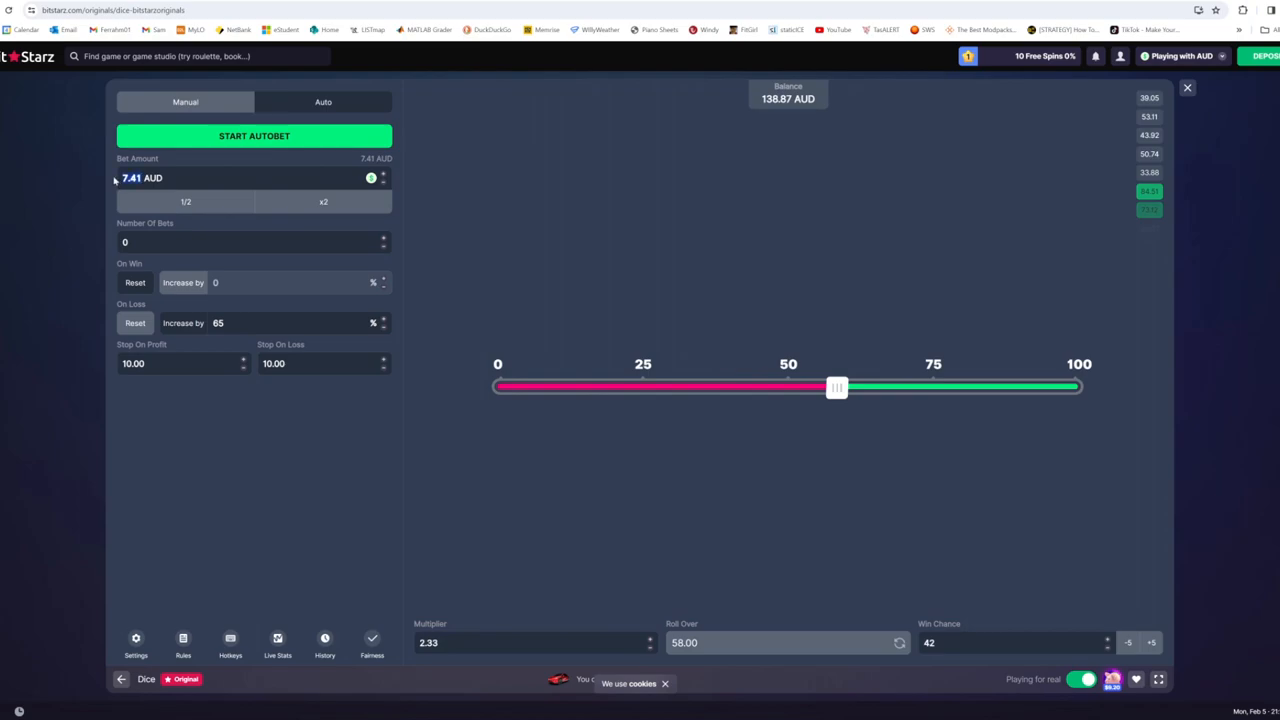
type("1")
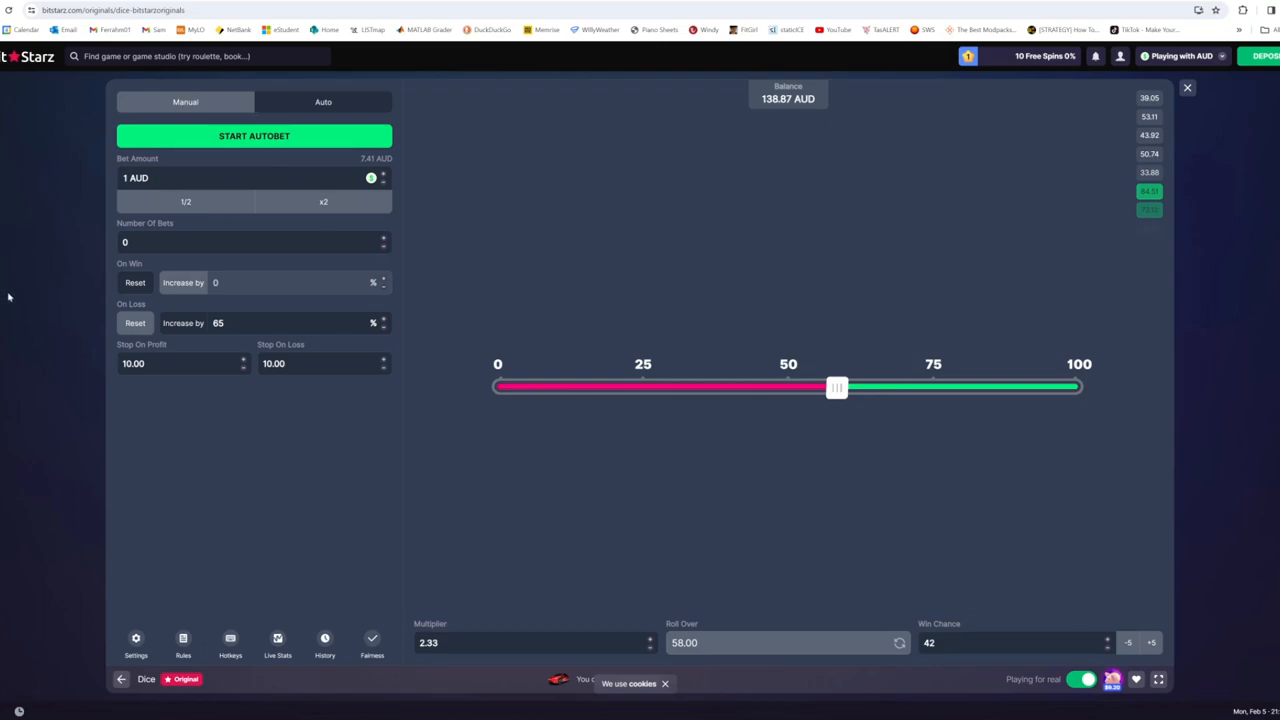
mouse_move(4, 308)
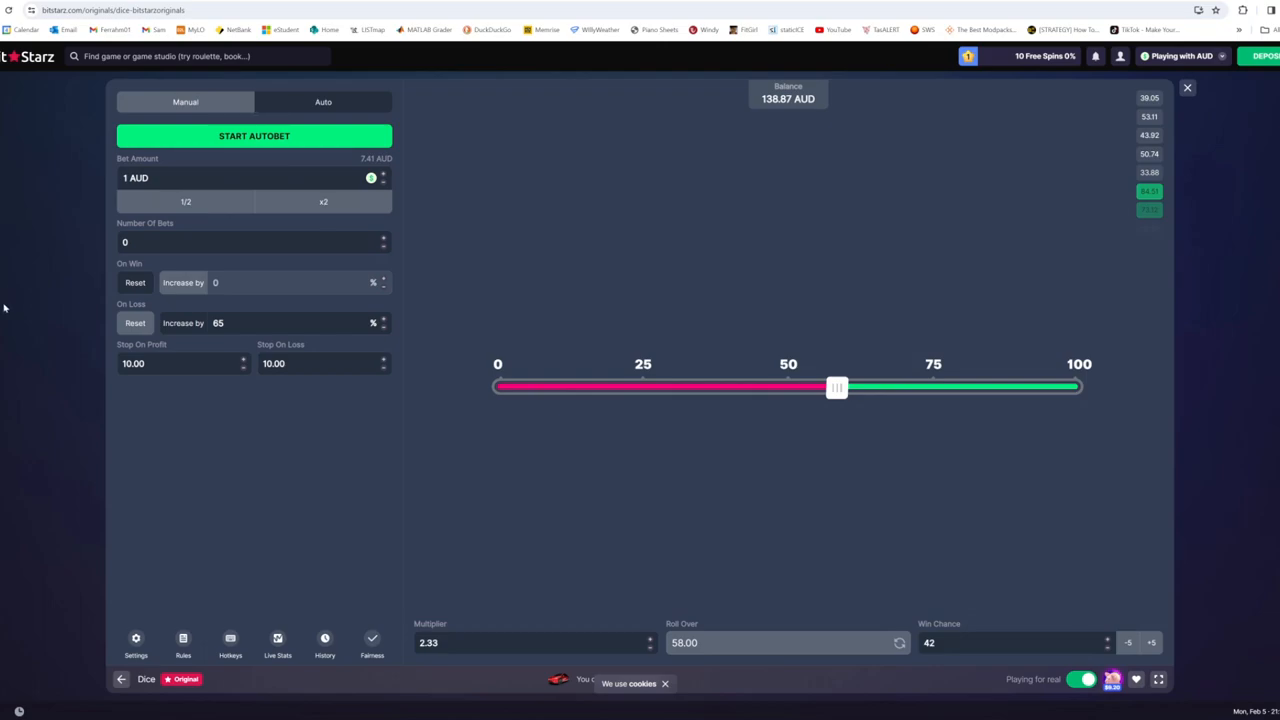